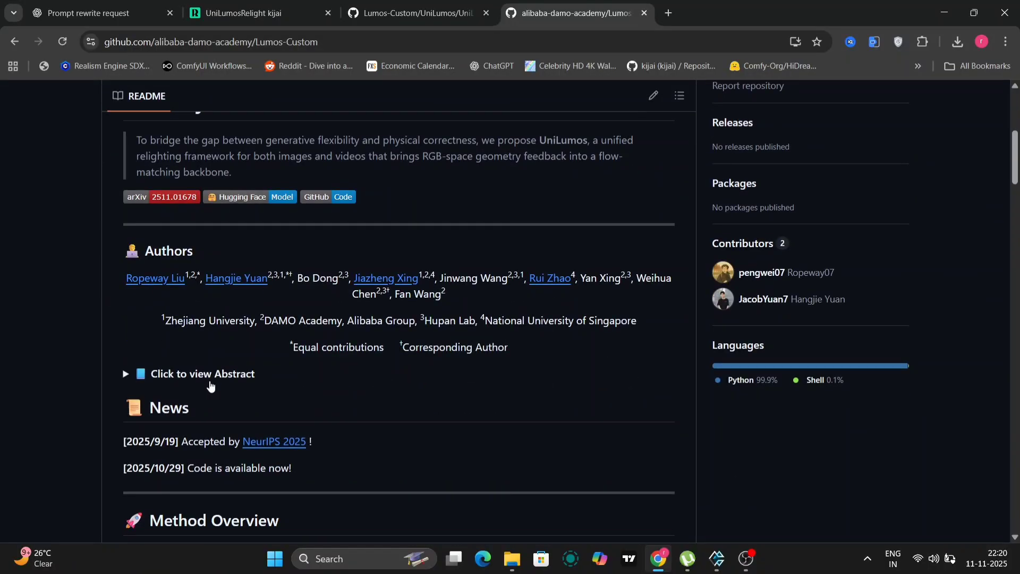
Scroll through the Lumos-Custom page and highlight a line before switching tabs
{"action": "scroll", "scroll_direction": "down", "scroll_amount": 3}
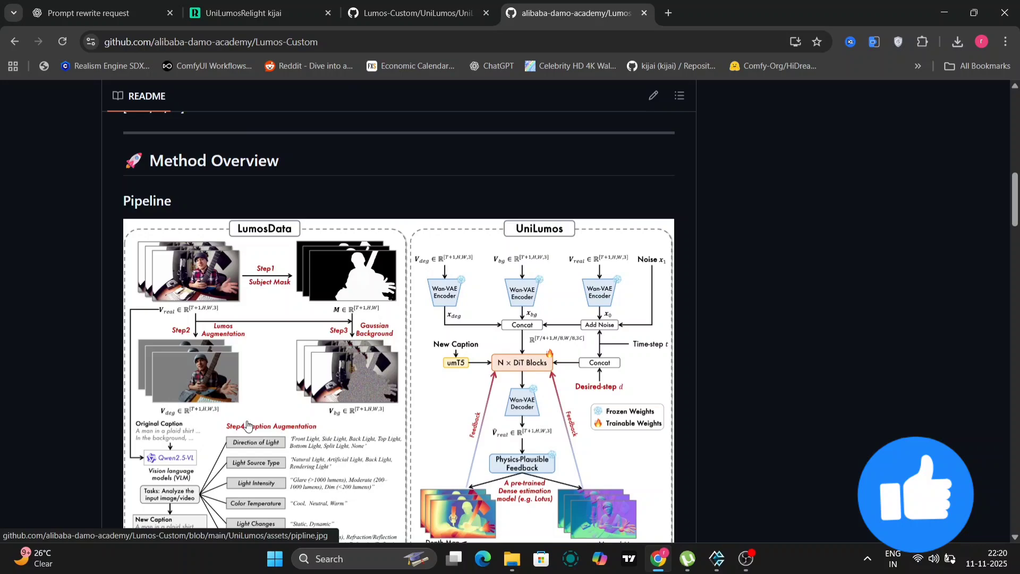
{"action": "scroll", "scroll_direction": "down", "scroll_amount": 3}
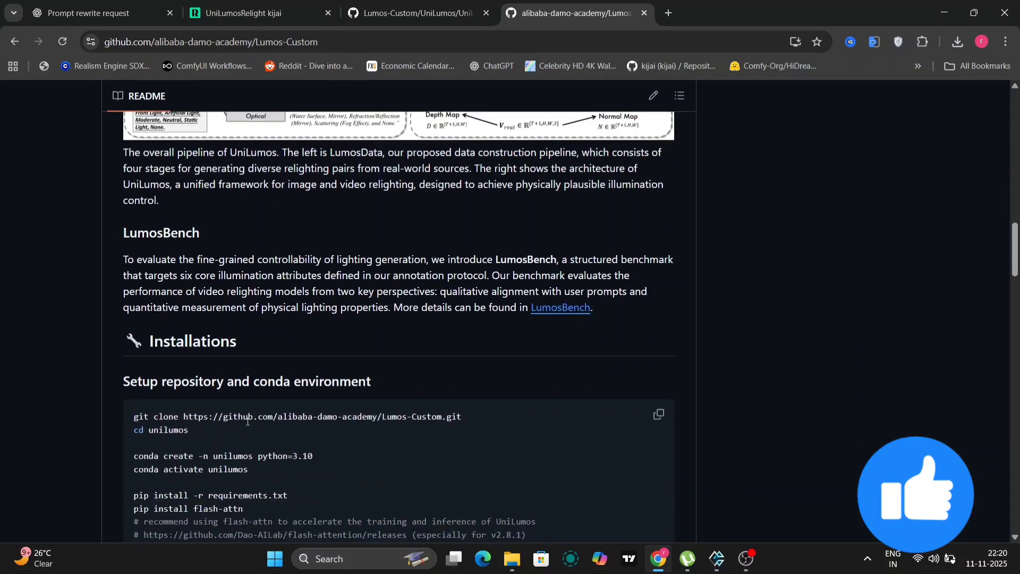
{"action": "scroll", "scroll_direction": "down", "scroll_amount": 3}
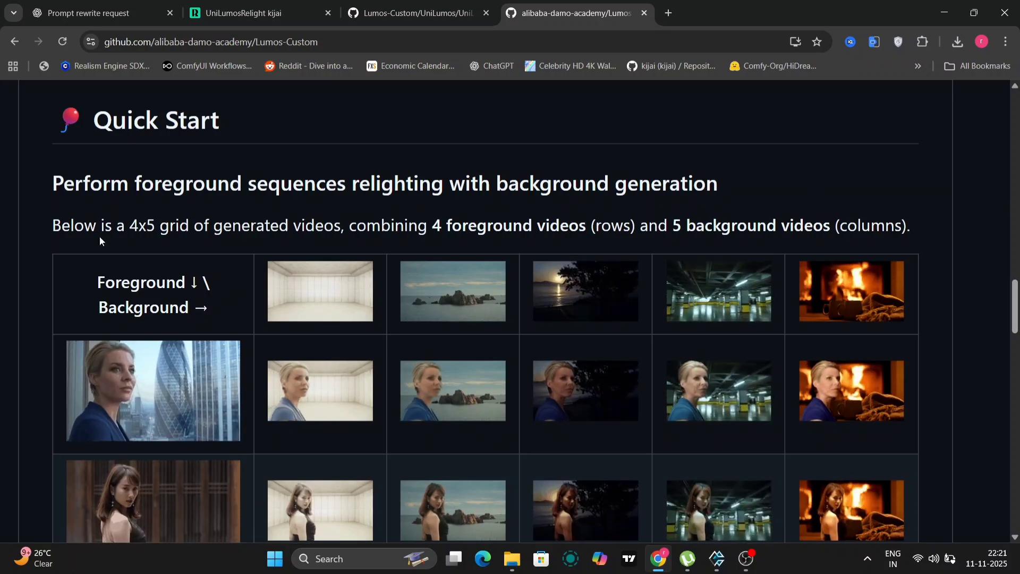
{"action": "scroll", "scroll_direction": "down", "scroll_amount": 3}
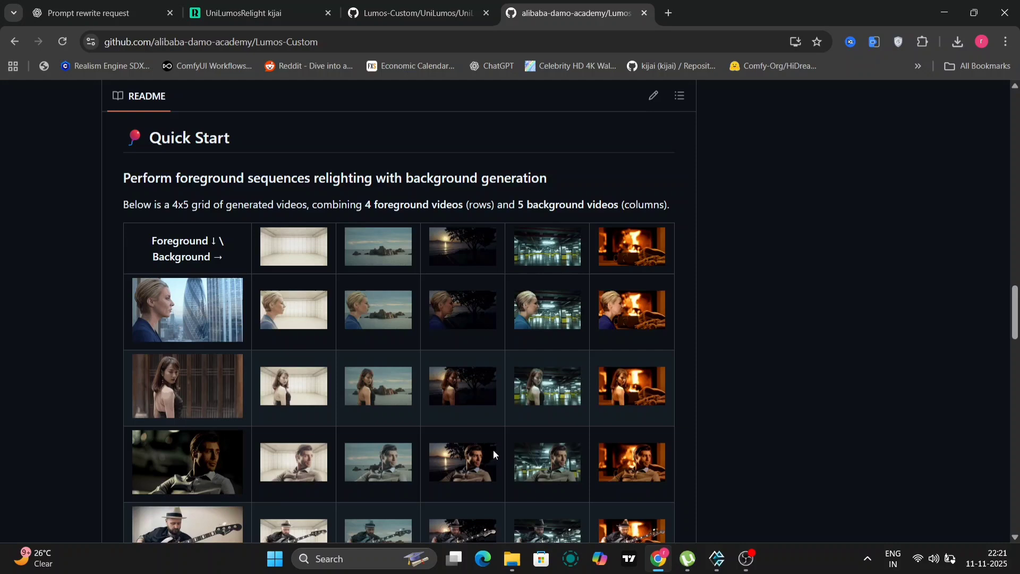
{"action": "scroll", "scroll_direction": "down", "scroll_amount": 3}
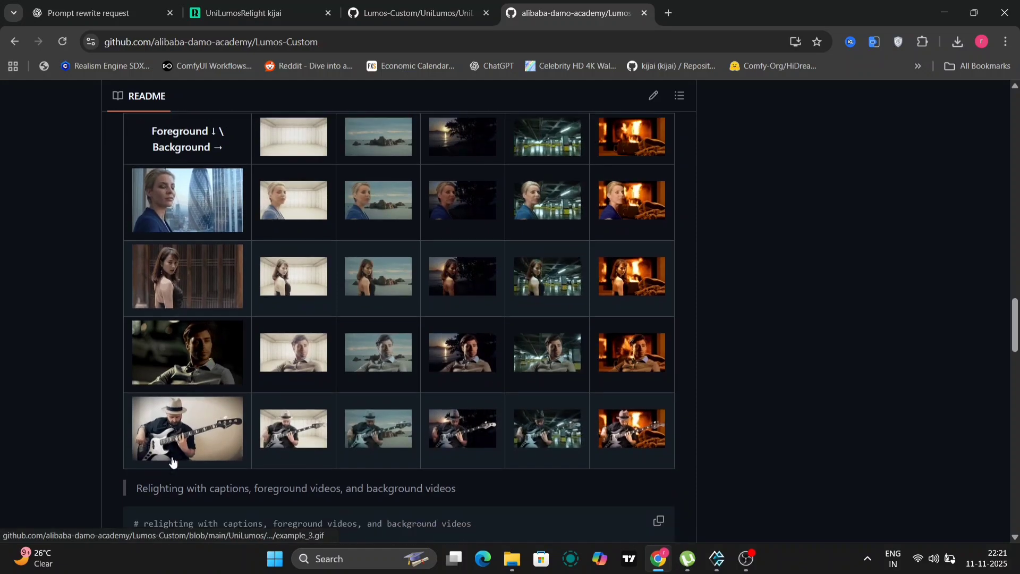
{"action": "scroll", "scroll_direction": "down", "scroll_amount": 3}
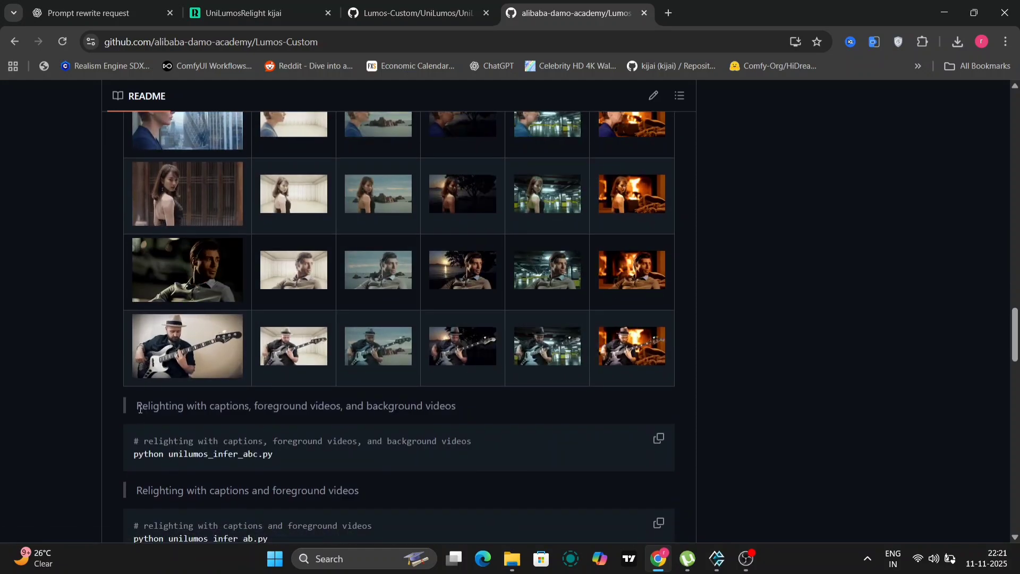
{"action": "left_click_drag", "start_coordinate": [137, 406], "coordinate": [449, 405]}
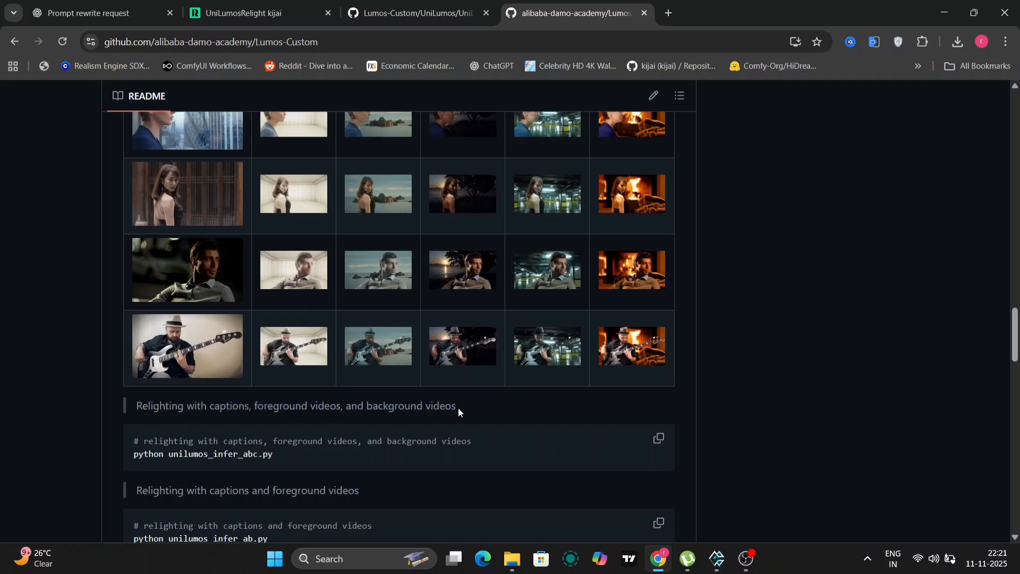
{"action": "left_click", "coordinate": [416, 12]}
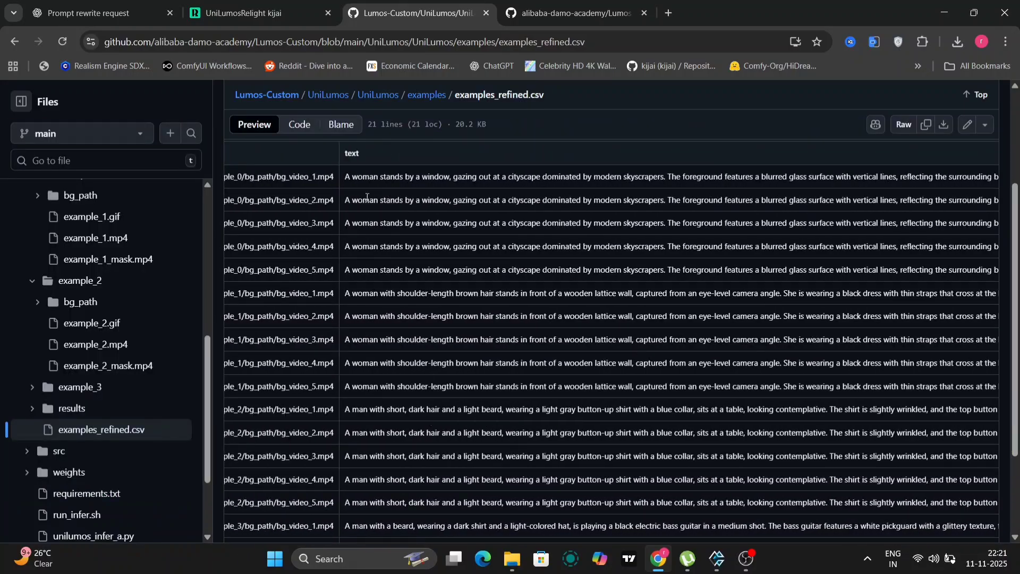
View the example_1 GIF and README, then read the first lighting caption in examples_refined.csv
{"action": "left_click", "coordinate": [253, 13]}
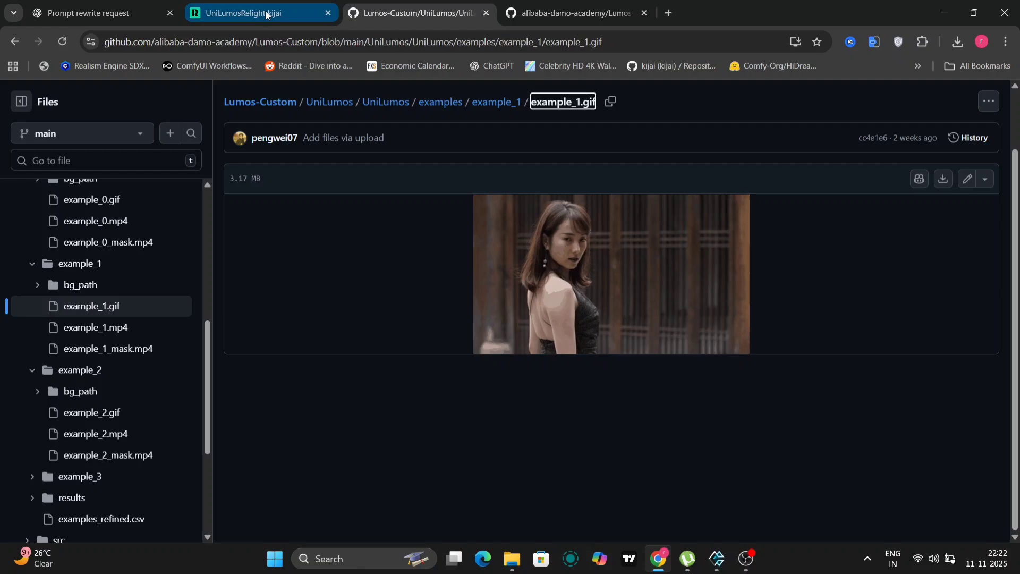
{"action": "left_click", "coordinate": [573, 13]}
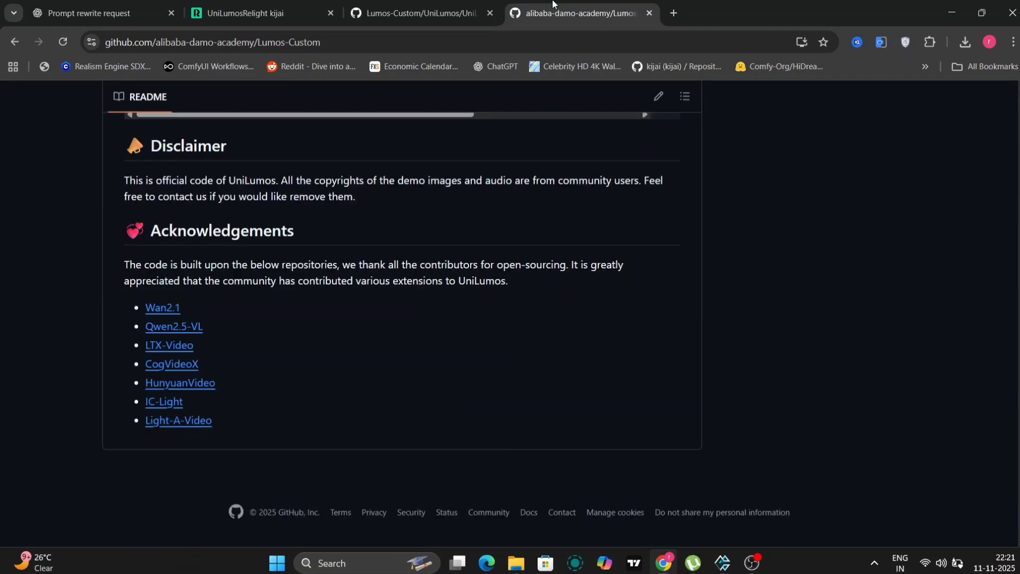
{"action": "left_click", "coordinate": [421, 13]}
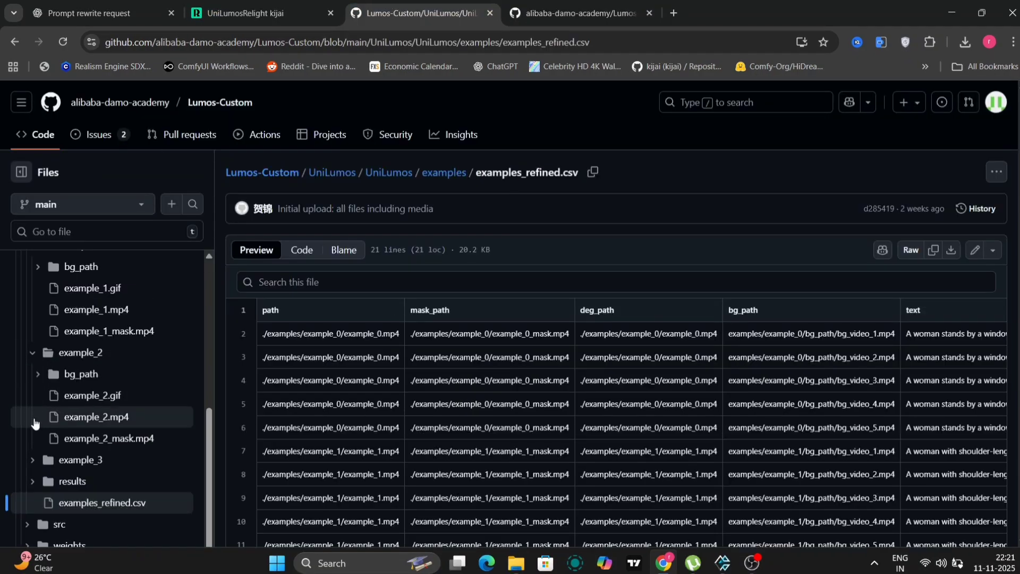
{"action": "scroll", "scroll_direction": "down", "scroll_amount": 3}
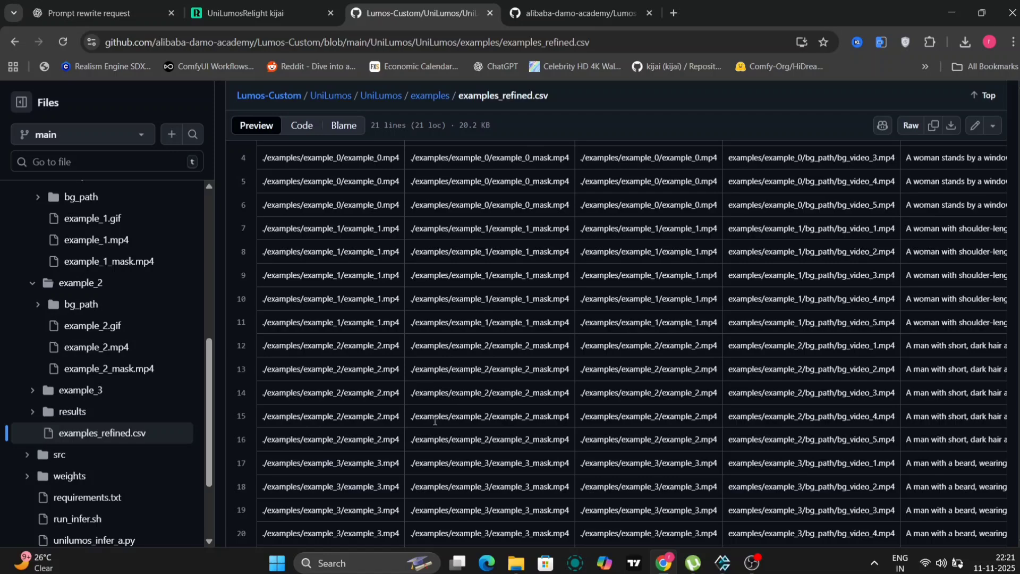
{"action": "scroll", "scroll_direction": "right", "scroll_amount": 3}
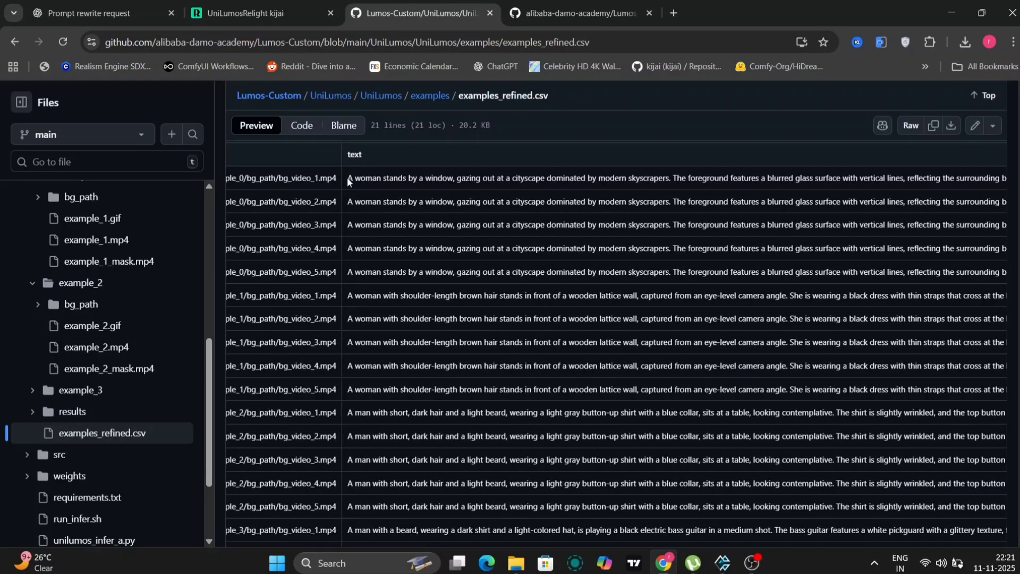
{"action": "left_click_drag", "start_coordinate": [347, 177], "coordinate": [810, 177]}
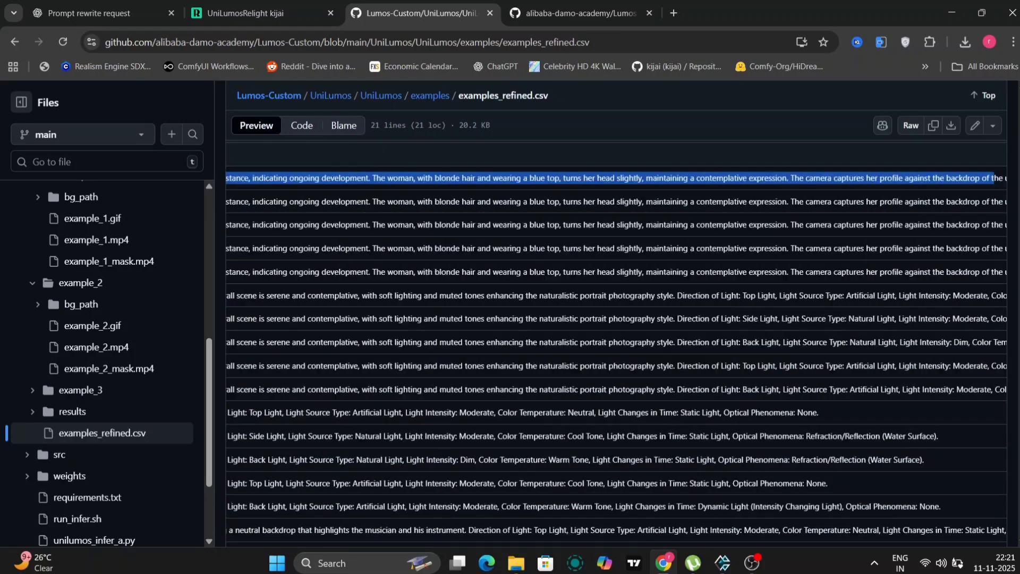
{"action": "scroll", "scroll_direction": "right", "scroll_amount": 3}
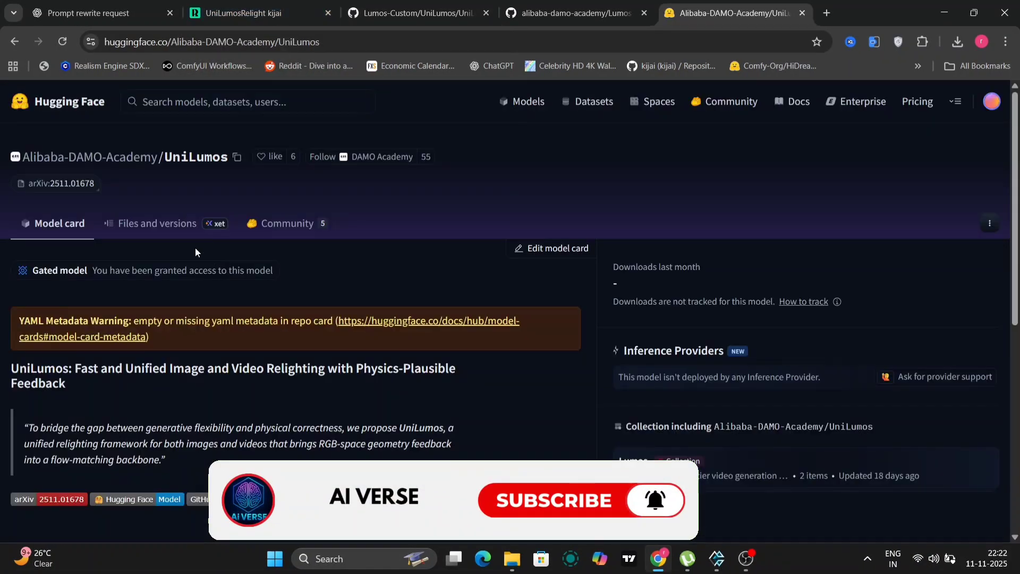
Review the UniLumos model's files, then highlight the RGB-space geometry feedback phrase on the model card
{"action": "left_click", "coordinate": [156, 223]}
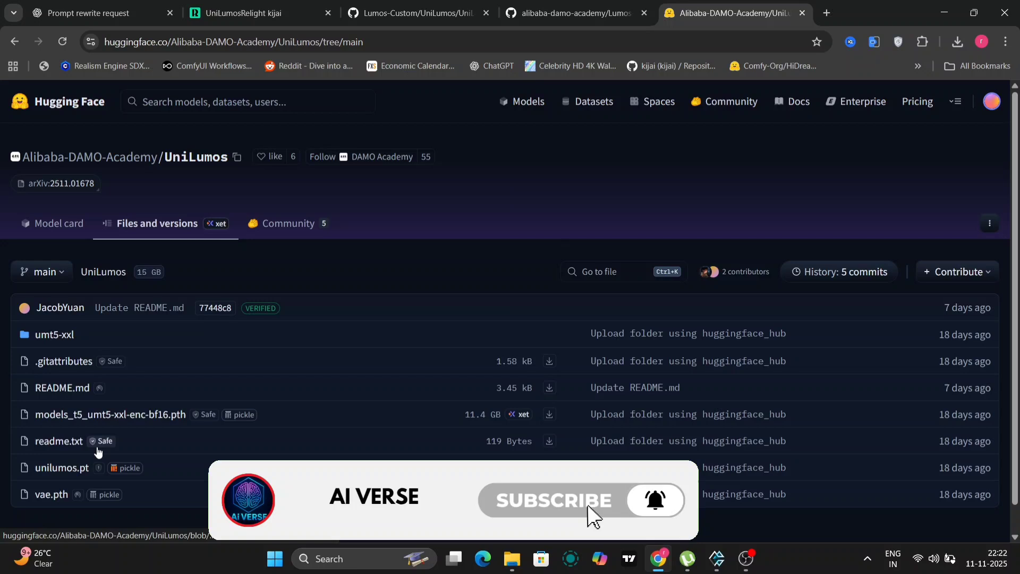
{"action": "scroll", "scroll_direction": "down", "scroll_amount": 3}
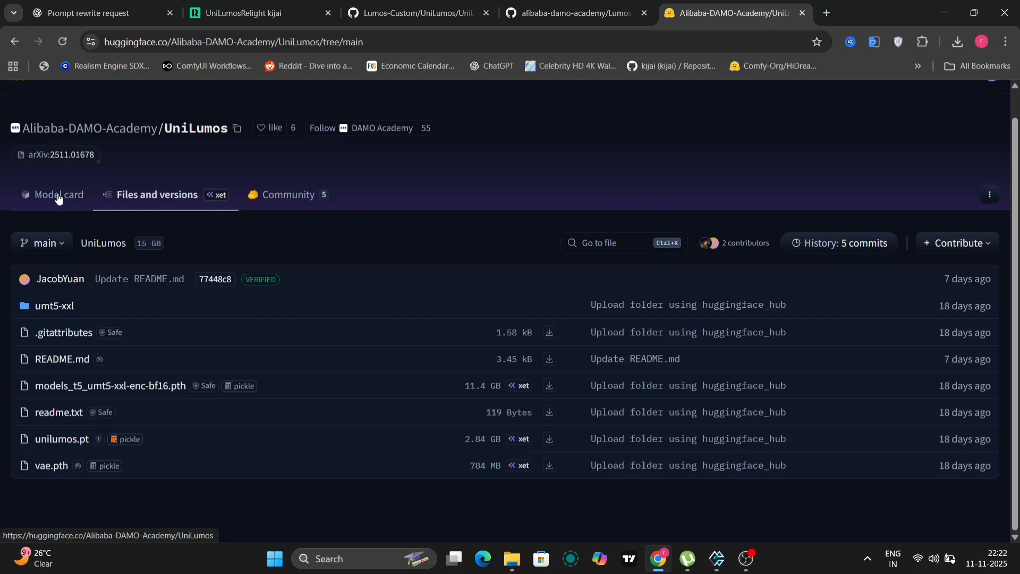
{"action": "left_click", "coordinate": [57, 195]}
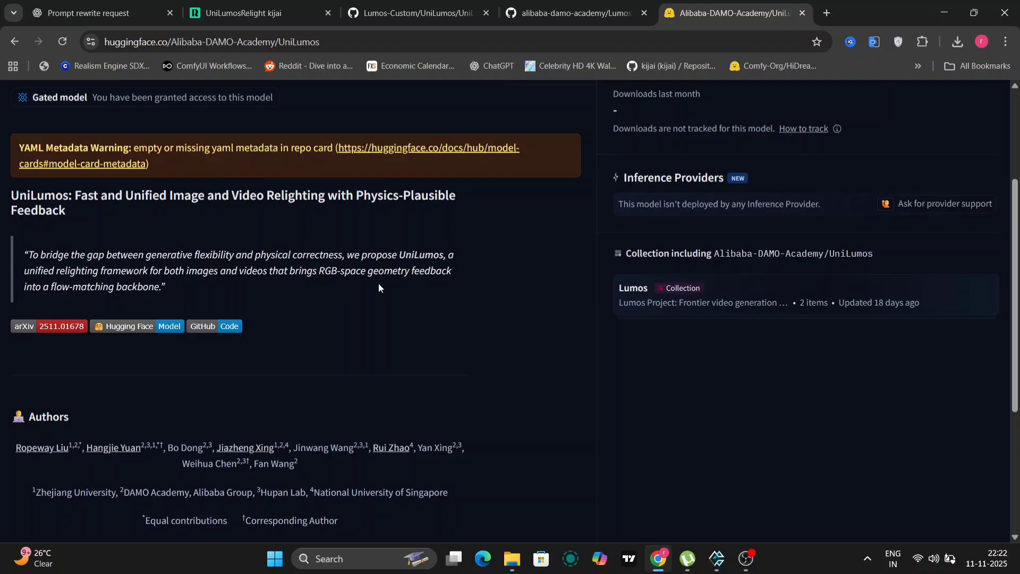
{"action": "left_click_drag", "start_coordinate": [320, 270], "coordinate": [164, 286]}
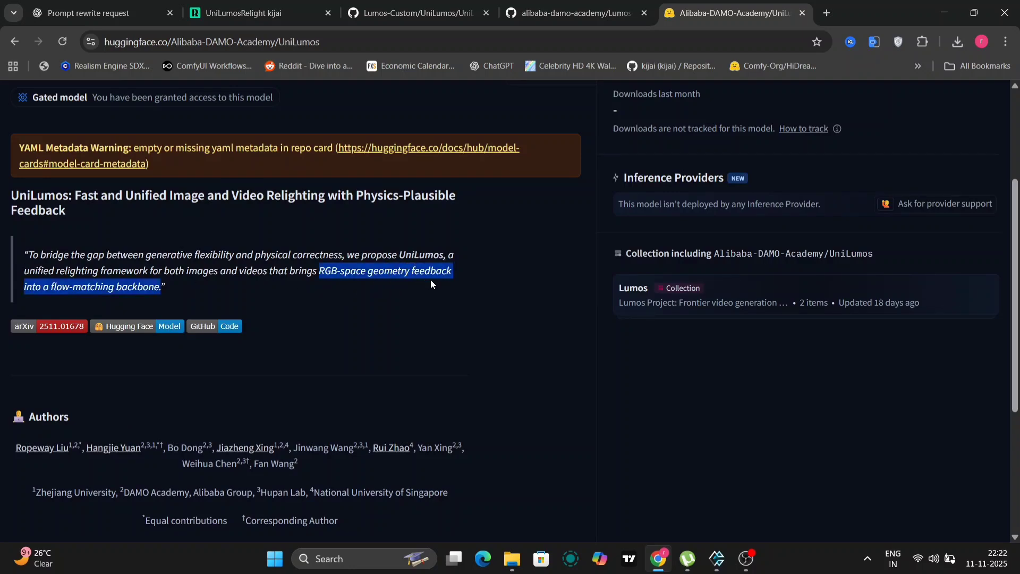
{"action": "scroll", "scroll_direction": "down", "scroll_amount": 3}
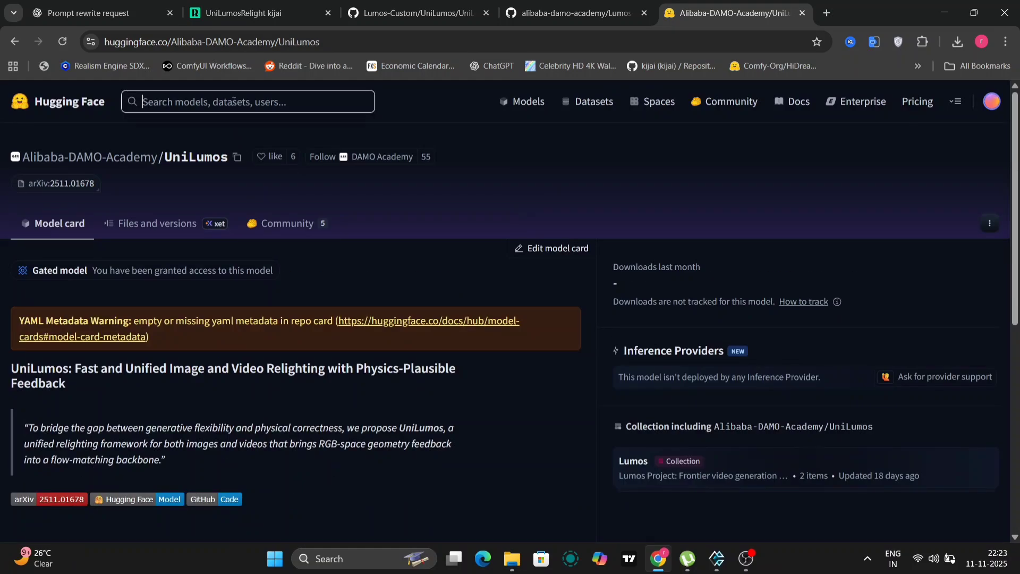
Search 'kijai', open WanVideo_comfy's UniLumos weights commit and its UniLumos folder
{"action": "type", "text": "kijai"}
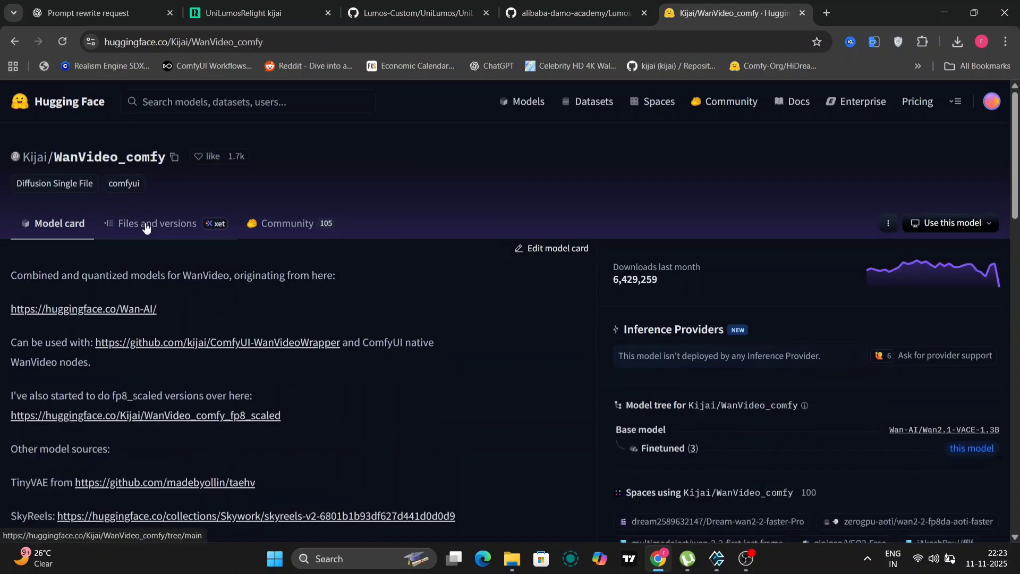
{"action": "left_click", "coordinate": [156, 223]}
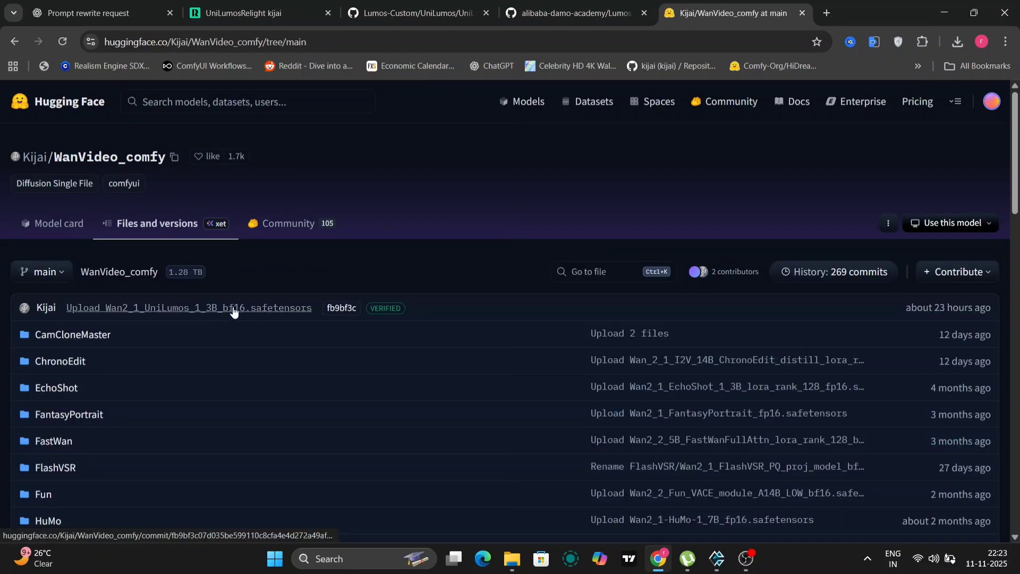
{"action": "left_click", "coordinate": [189, 307]}
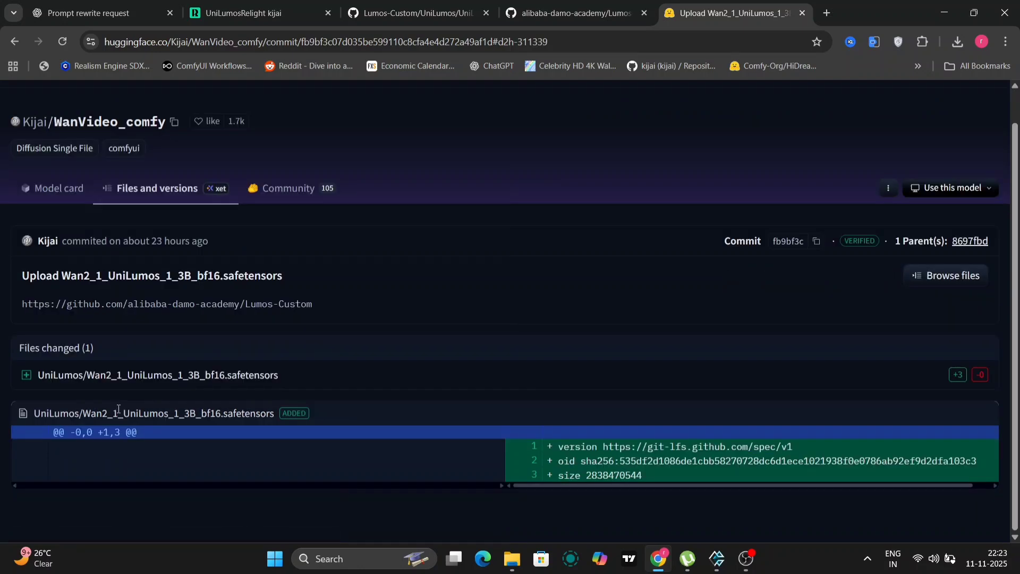
{"action": "mouse_move", "coordinate": [57, 188]}
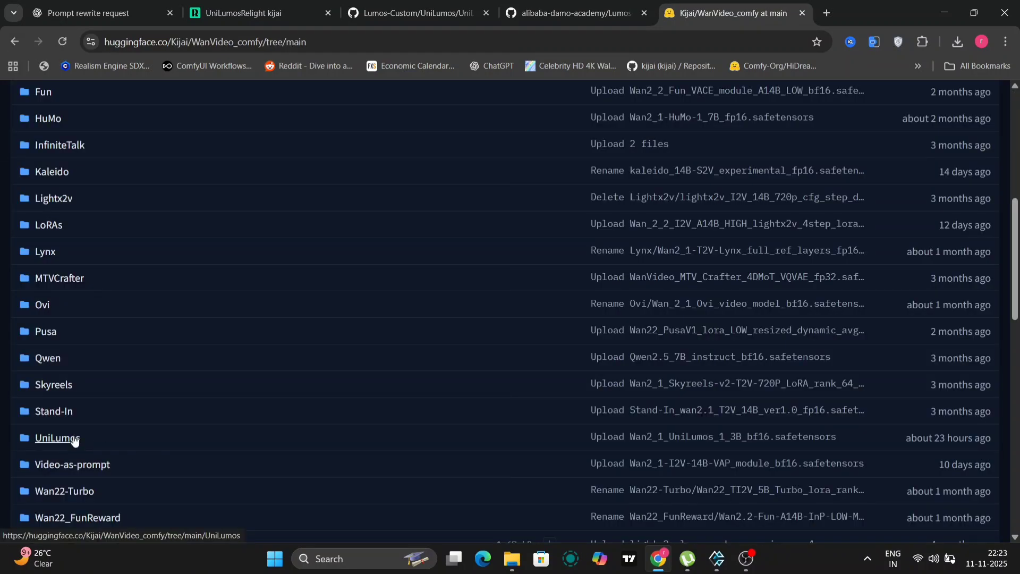
{"action": "left_click", "coordinate": [55, 437]}
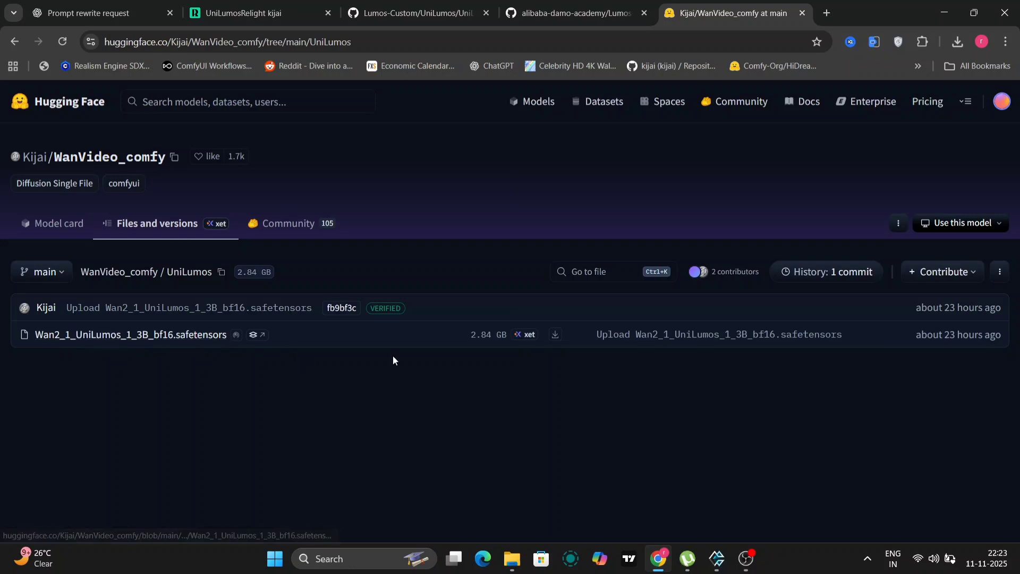
{"action": "mouse_move", "coordinate": [550, 347]}
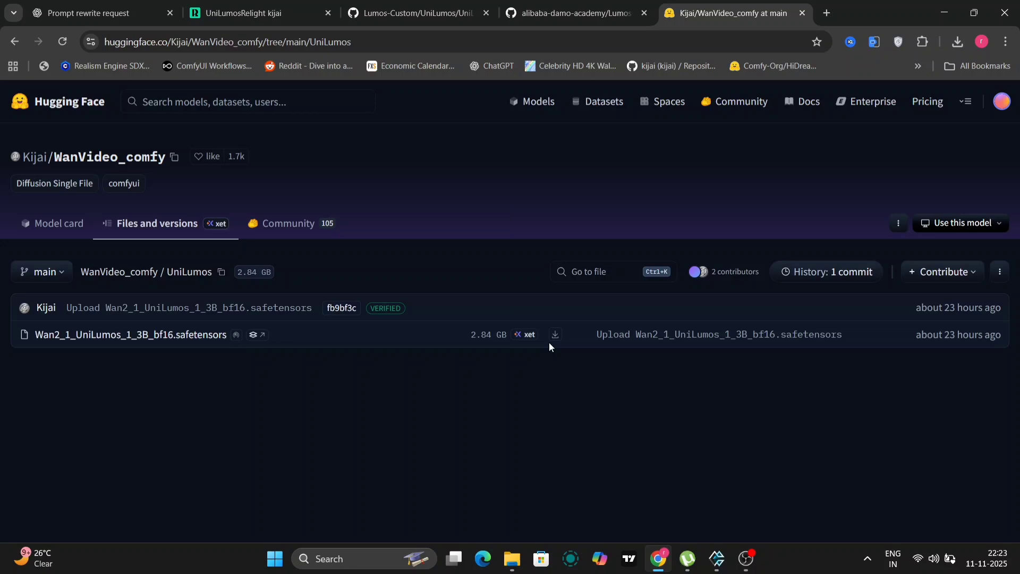
{"action": "mouse_move", "coordinate": [486, 370]}
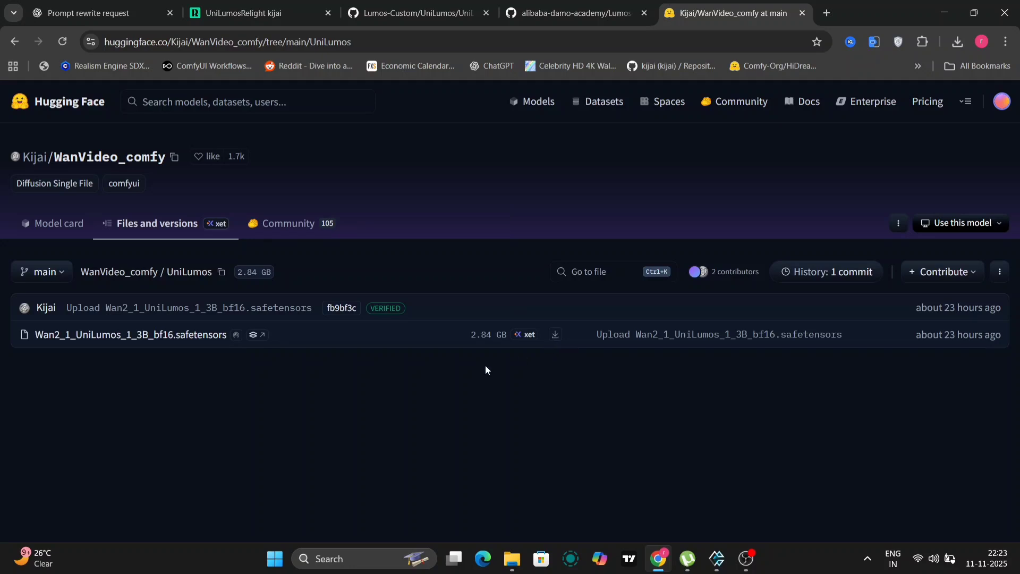
{"action": "left_click", "coordinate": [254, 12]}
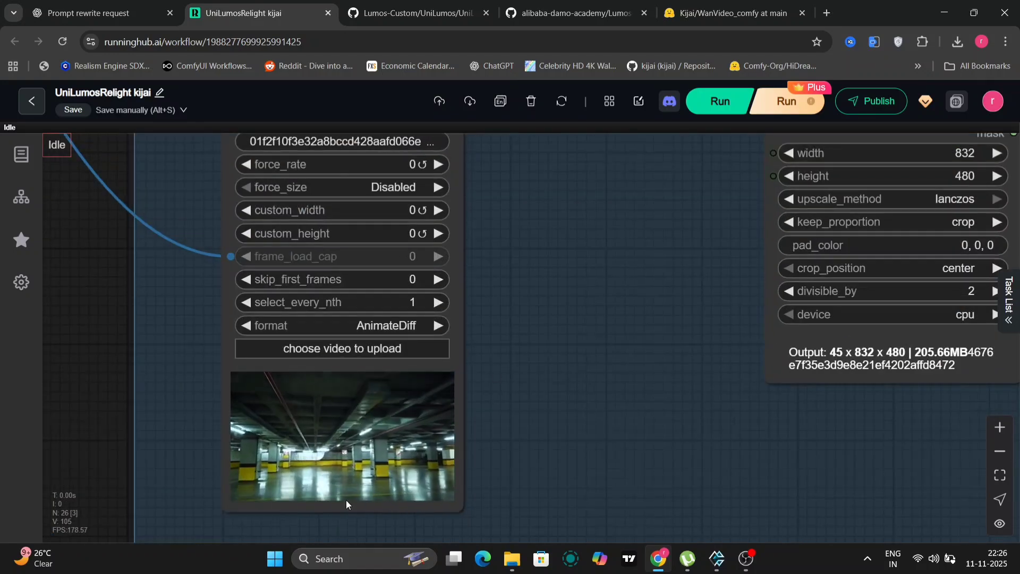
Inspect the Load Video nodes of the UniLumosRelight foreground and background groups
{"action": "scroll", "scroll_direction": "down", "scroll_amount": 3}
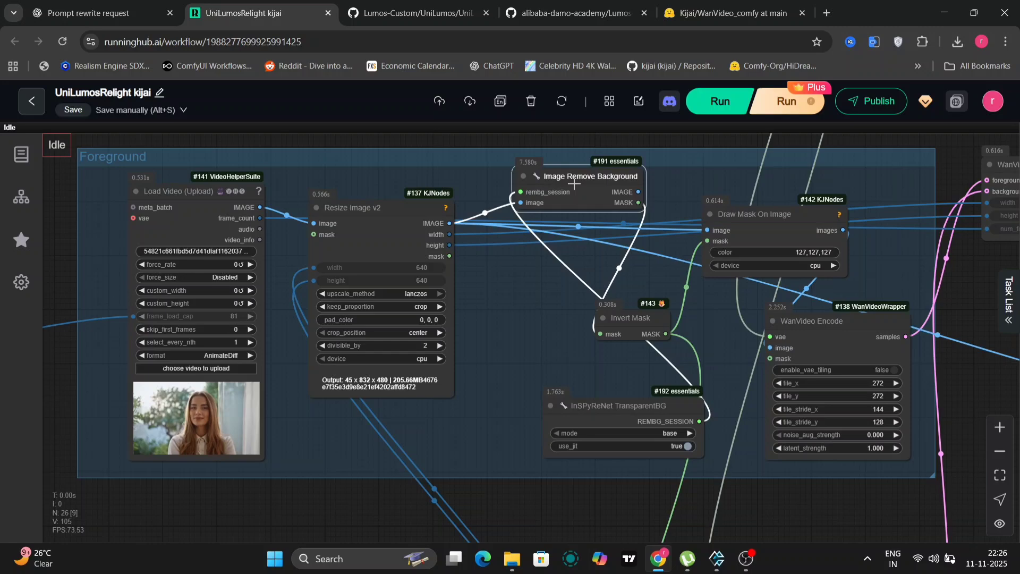
{"action": "left_click", "coordinate": [588, 179]}
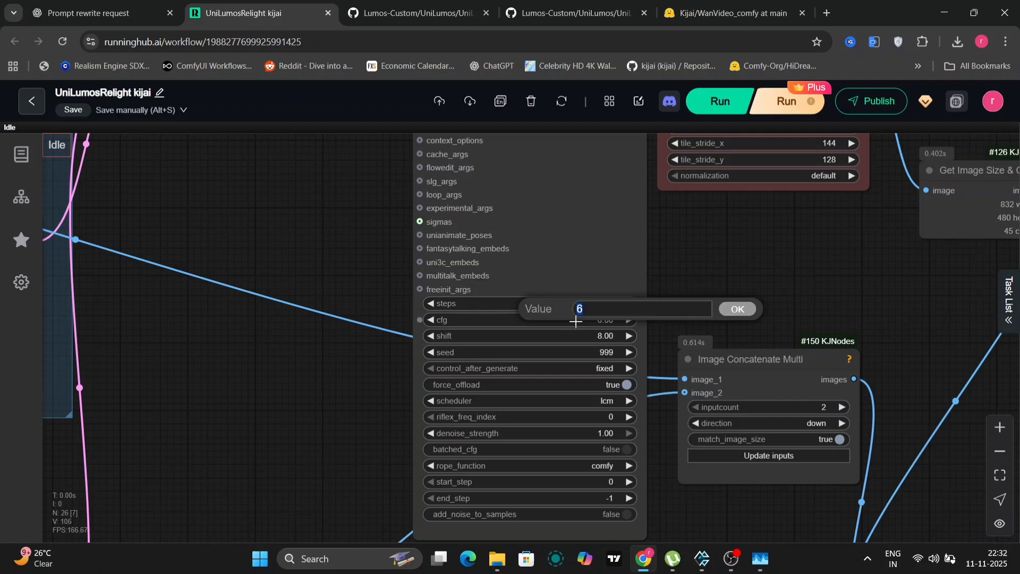
Check the WanVideo Sampler steps, then open options for the relit parking-garage output video
{"action": "left_click", "coordinate": [736, 308]}
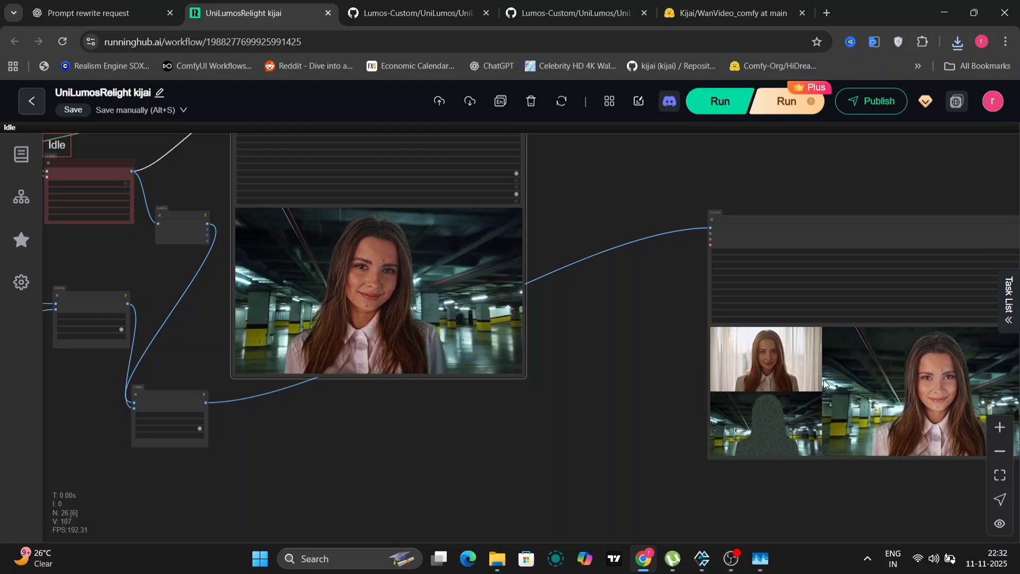
{"action": "right_click", "coordinate": [823, 384]}
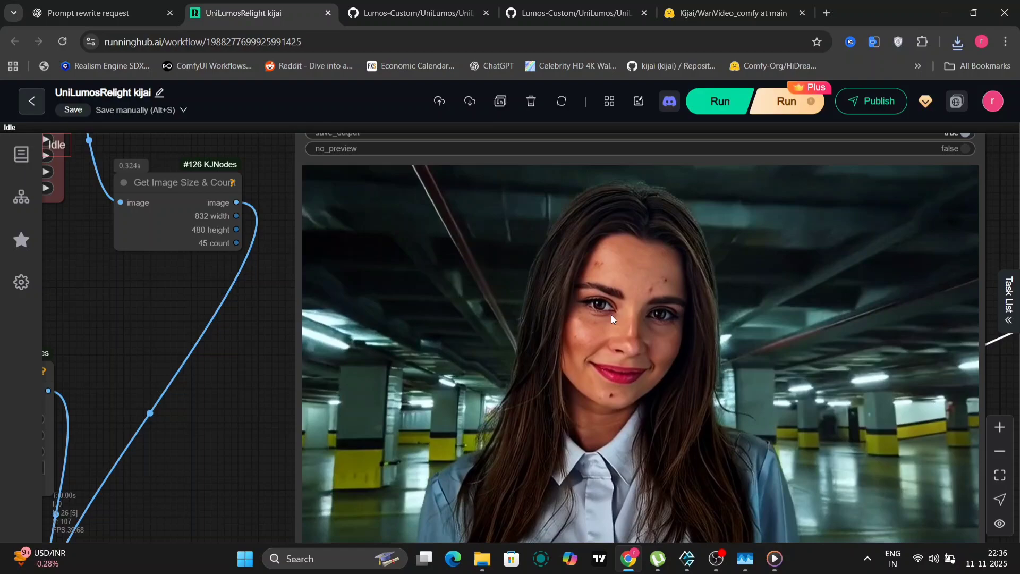
{"action": "scroll", "scroll_direction": "down", "scroll_amount": 3}
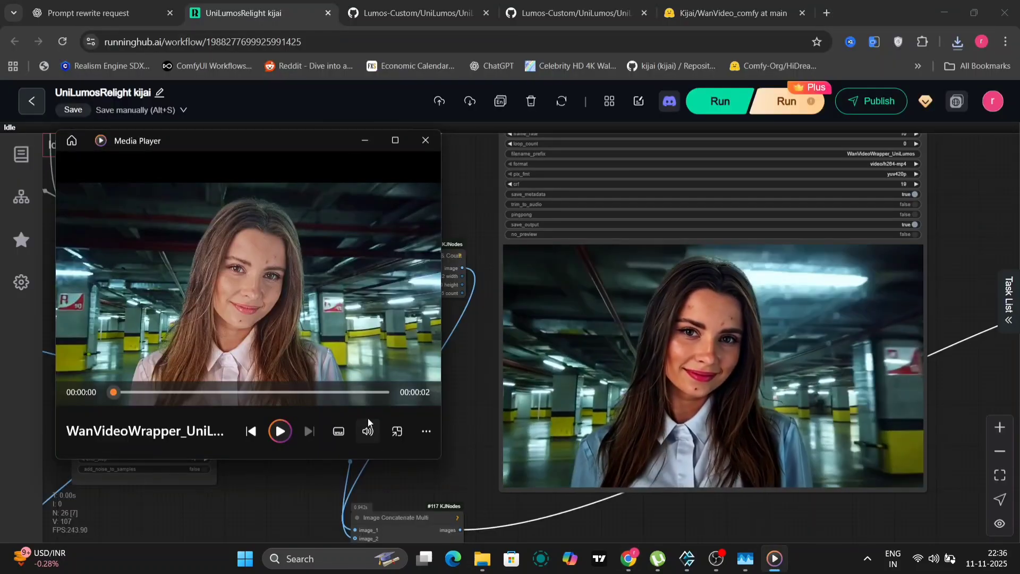
Play the relit garage video in Media Player, peek at its extra options, then return to the browser
{"action": "left_click", "coordinate": [280, 431]}
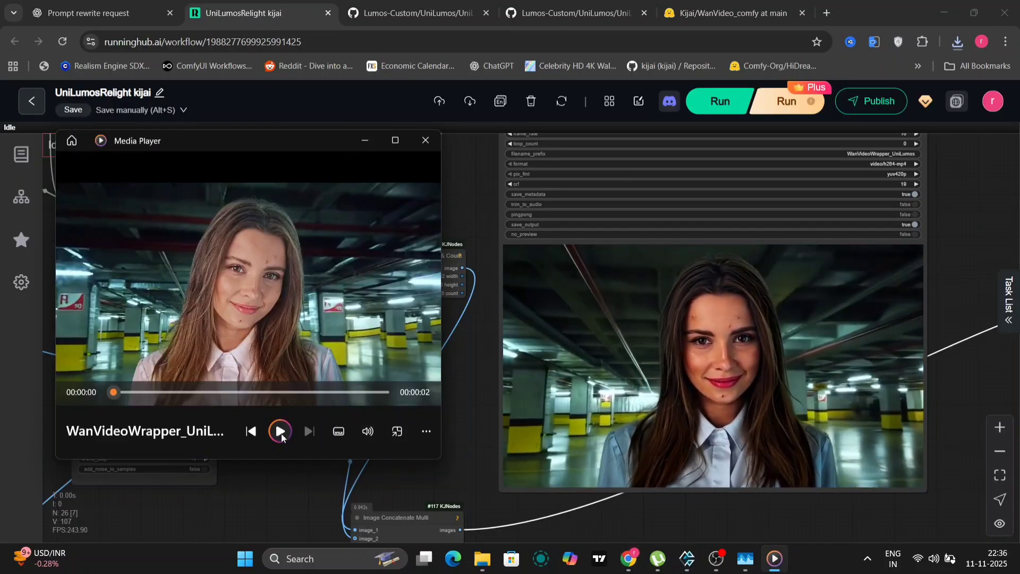
{"action": "left_click", "coordinate": [280, 431]}
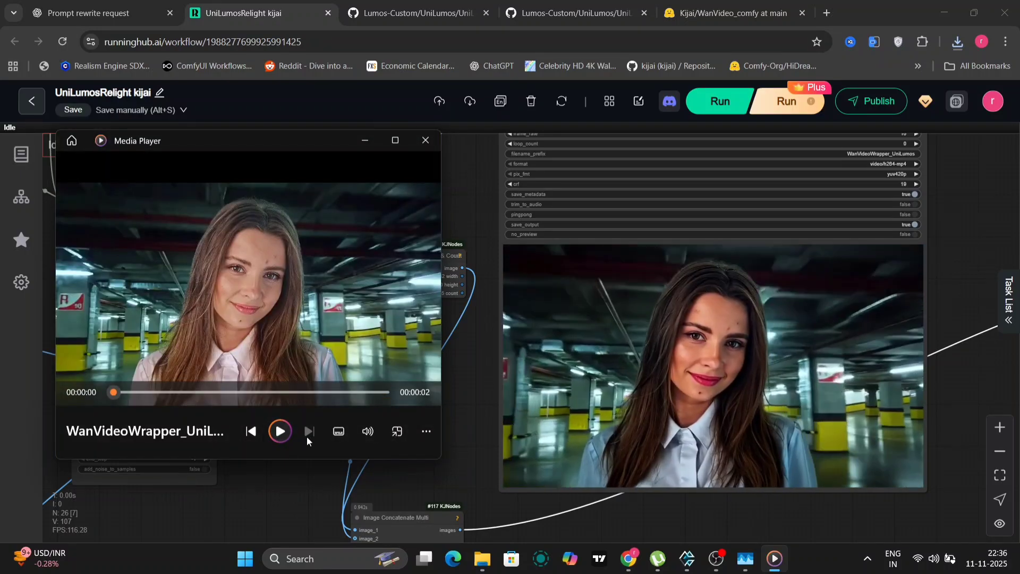
{"action": "left_click", "coordinate": [425, 431]}
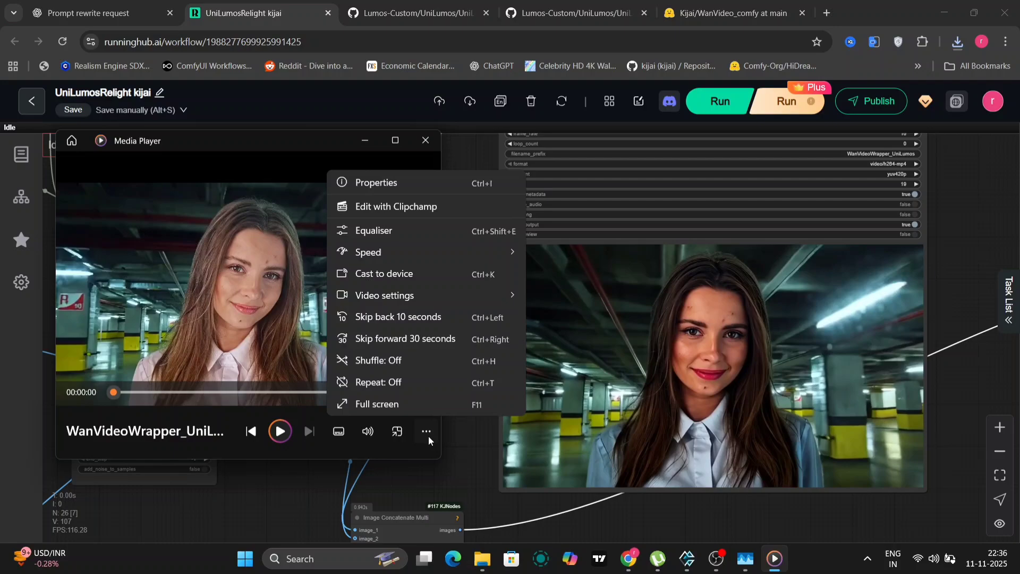
{"action": "left_click", "coordinate": [279, 430]}
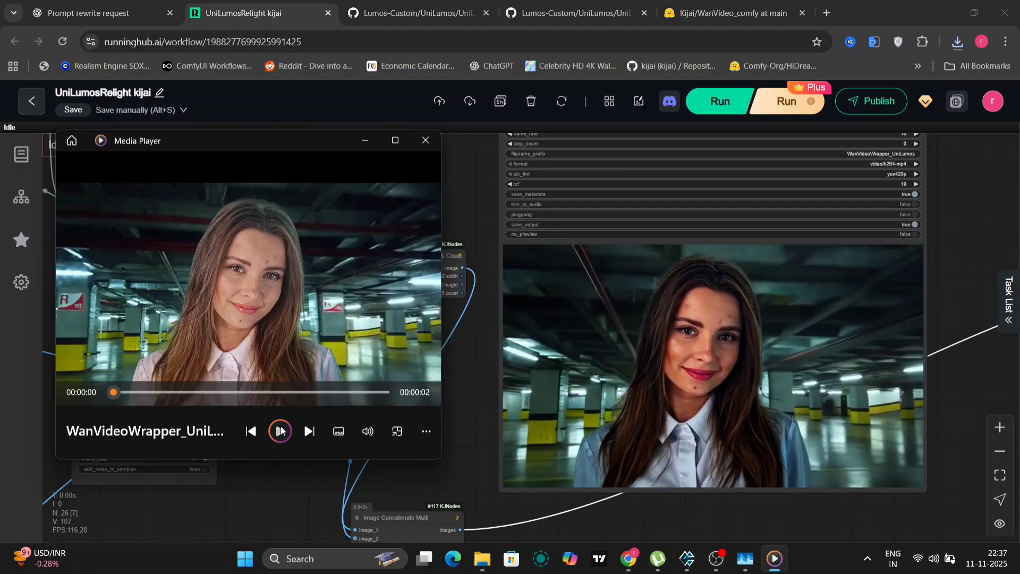
{"action": "left_click", "coordinate": [280, 431]}
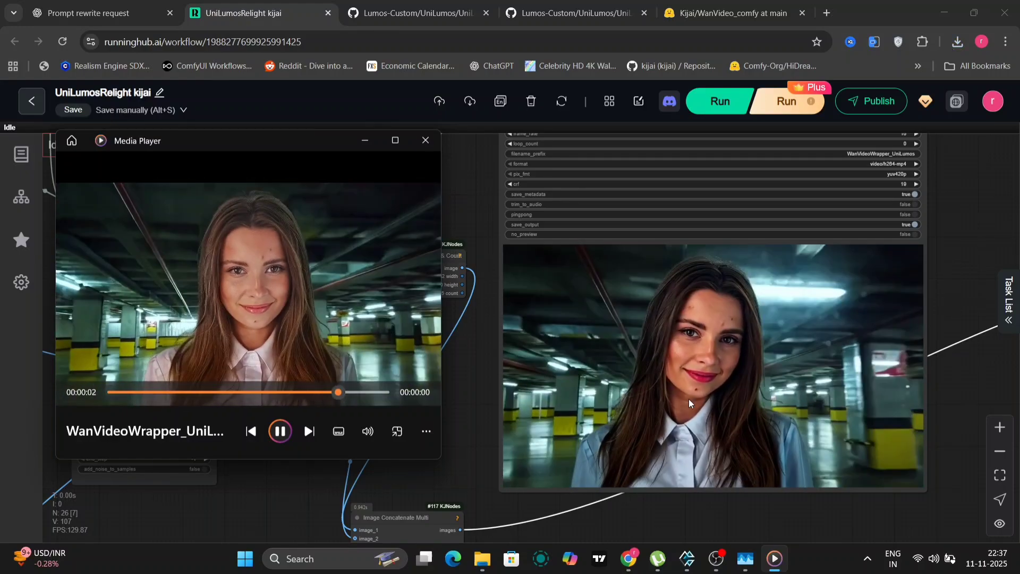
{"action": "left_click", "coordinate": [426, 140]}
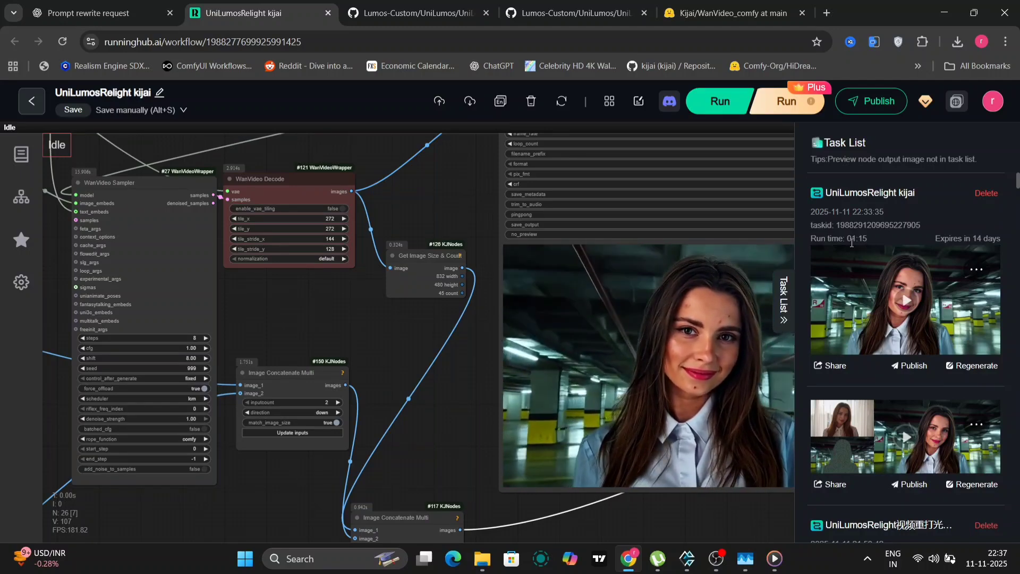
Zoom out on the UniLumosRelight node canvas after closing the Task List
{"action": "scroll", "scroll_direction": "down", "scroll_amount": 3}
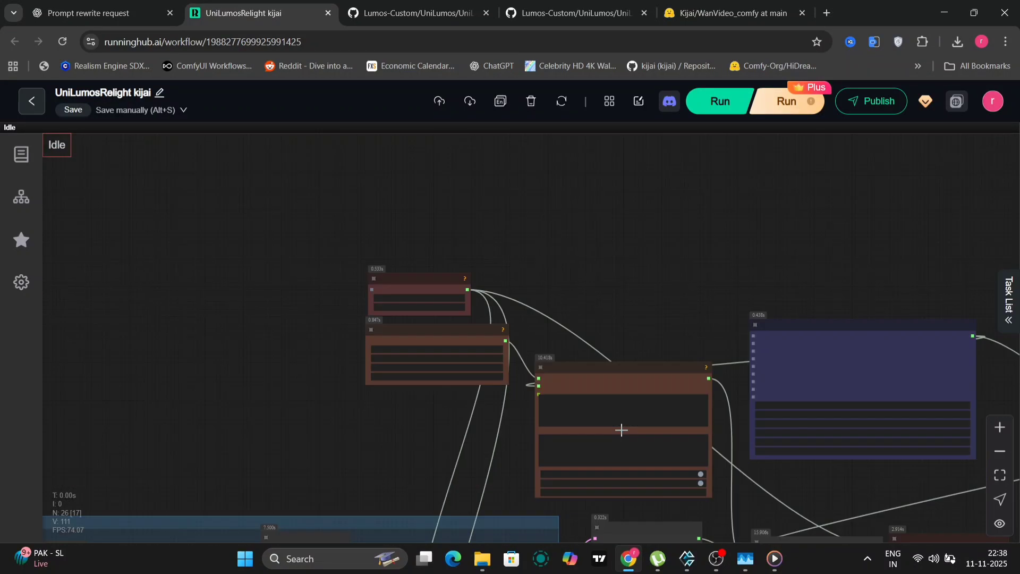
Resize to 1280×720, load the park clip as background and rerun the workflow
{"action": "left_click", "coordinate": [719, 101]}
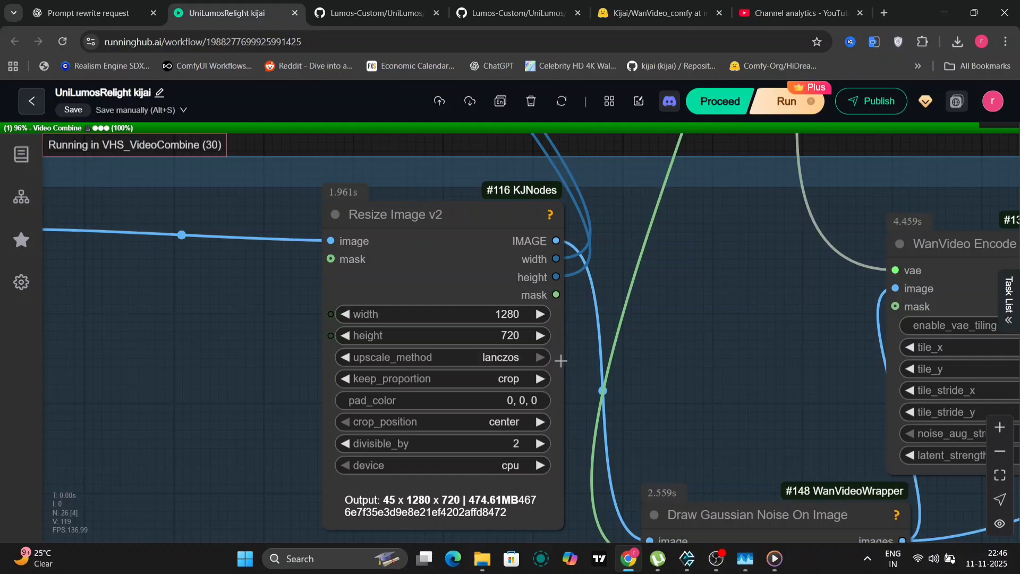
{"action": "left_click", "coordinate": [1008, 301]}
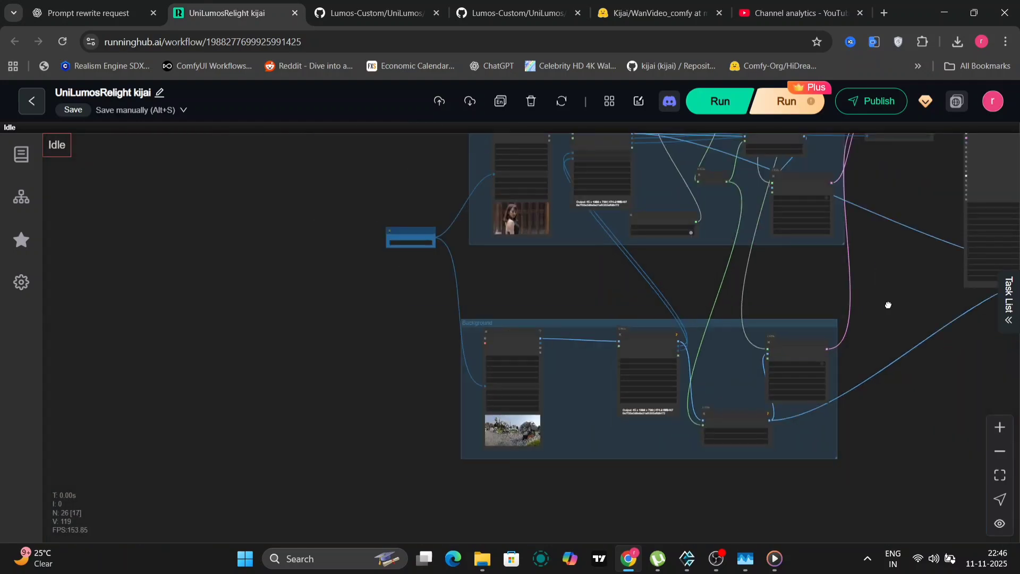
{"action": "left_click_drag", "start_coordinate": [887, 305], "coordinate": [444, 203]}
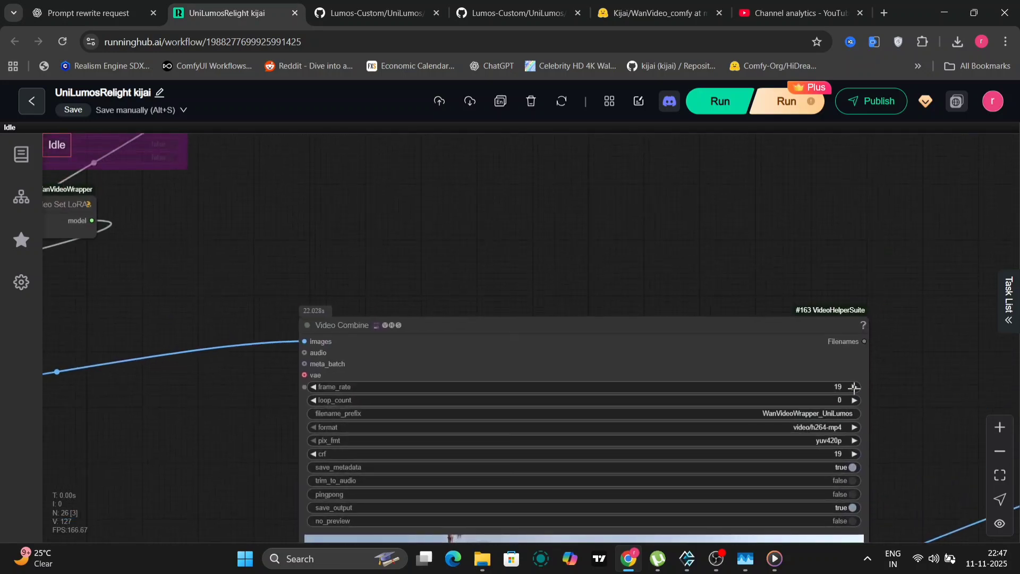
{"action": "left_click", "coordinate": [854, 386]}
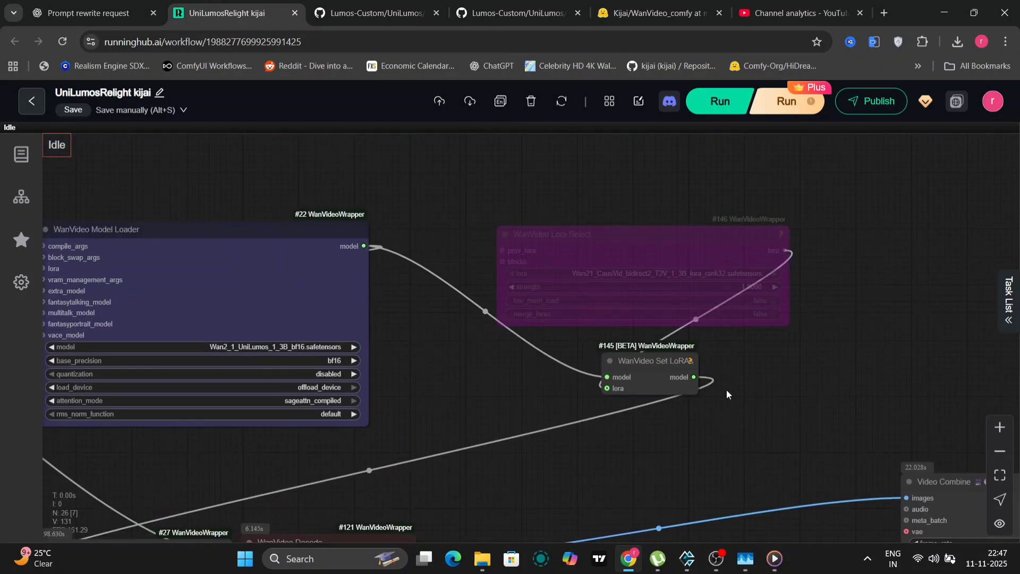
{"action": "left_click", "coordinate": [718, 101]}
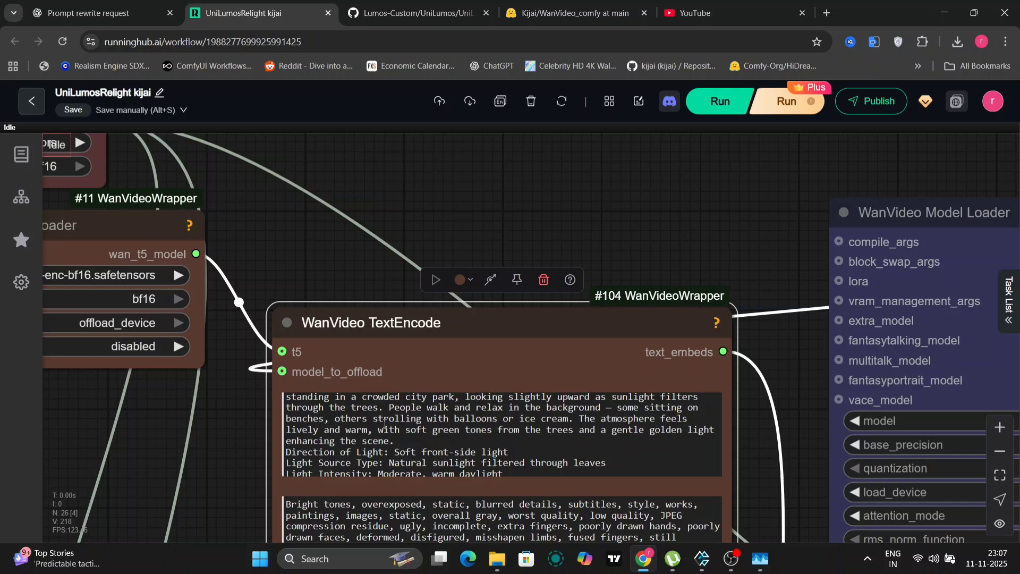
Enter the park prompt 'A young woman with shoulder-length dark hair, wearing a black dress...' and select the dress phrase
{"action": "type", "text": "A young woman with shoulder-length dark hair, wearing a black dress, is"}
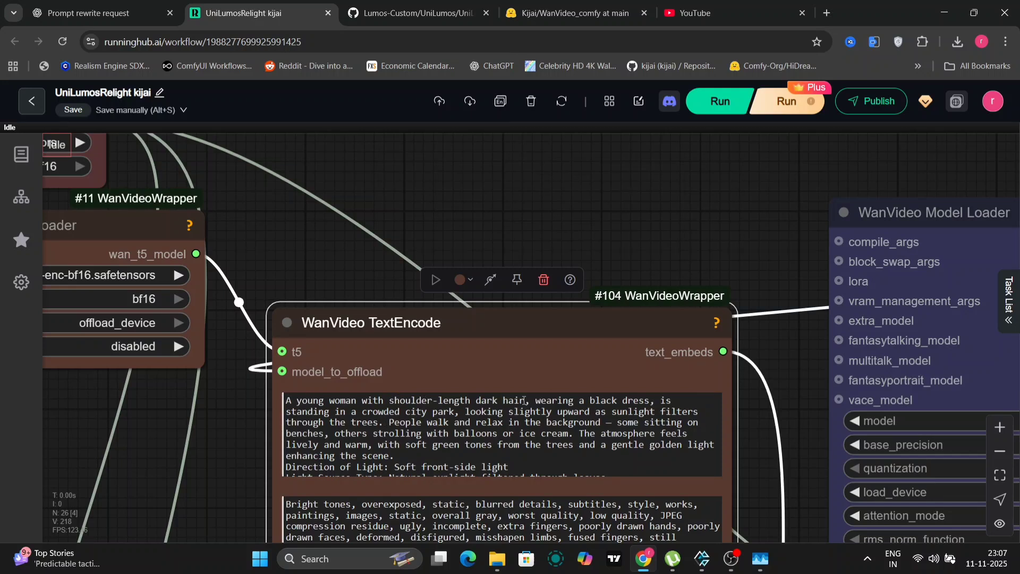
{"action": "double_click", "coordinate": [551, 400]}
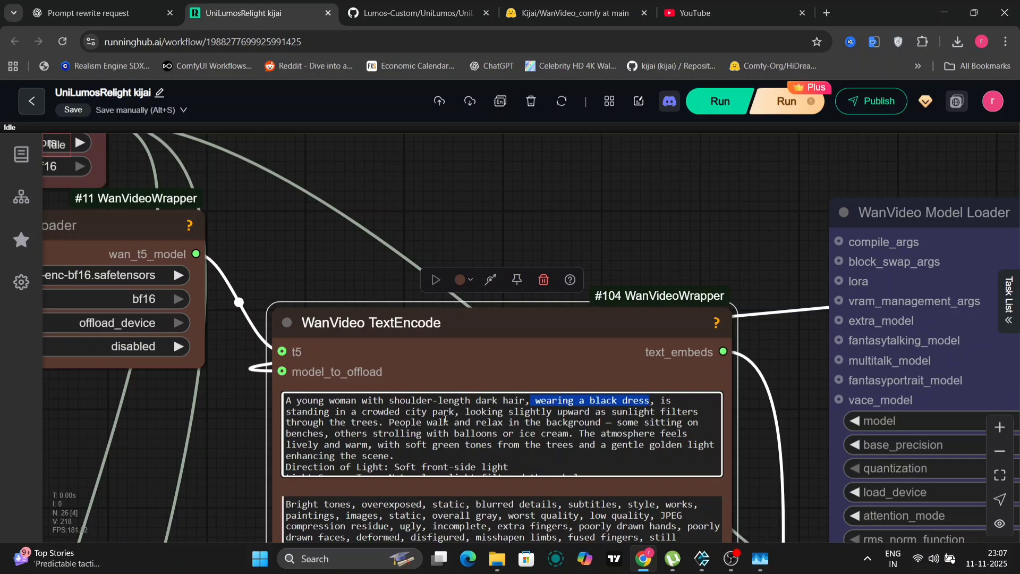
{"action": "mouse_move", "coordinate": [748, 458]}
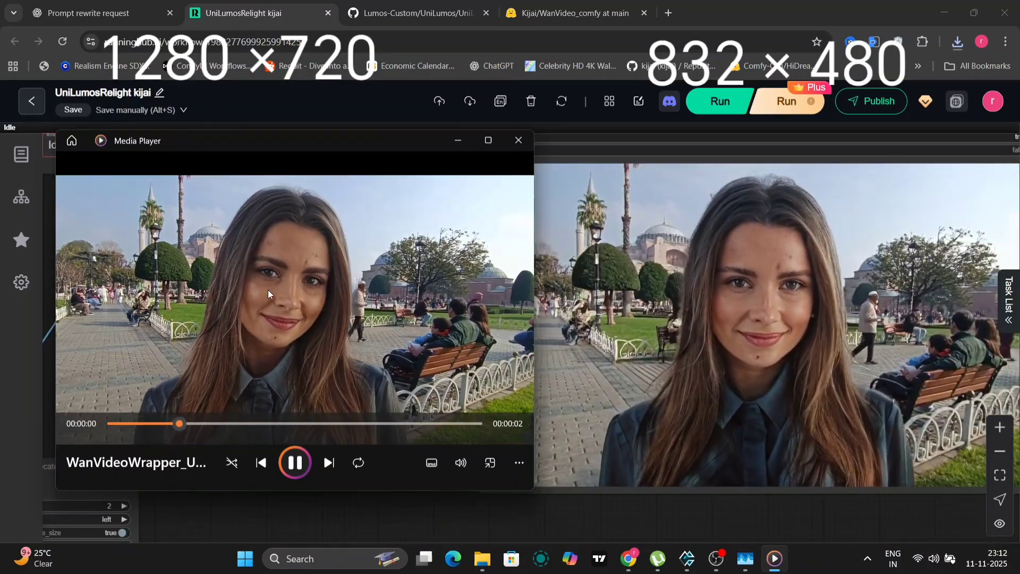
Play the relit park video in Media Player, then close the player
{"action": "left_click", "coordinate": [487, 140]}
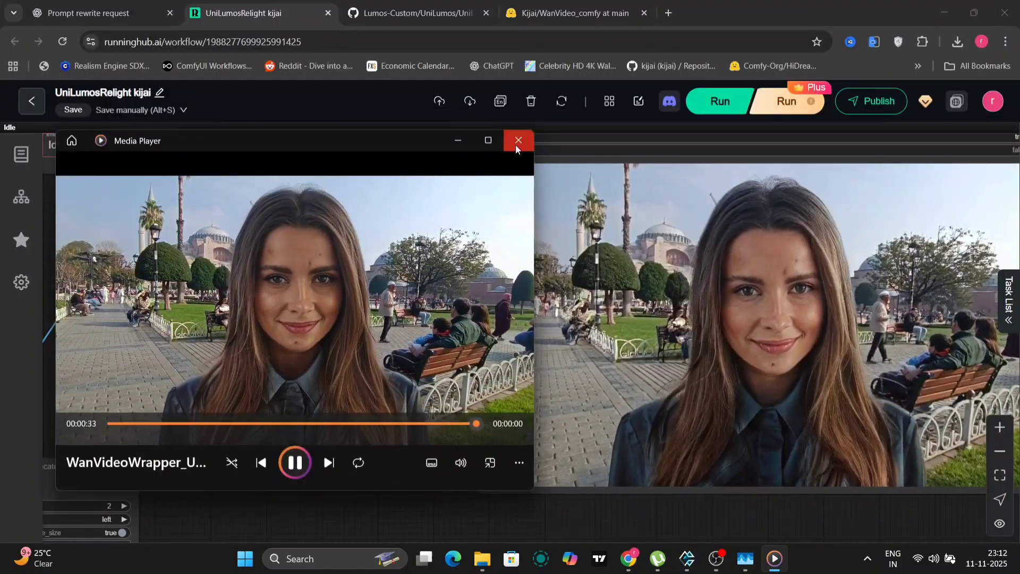
{"action": "left_click", "coordinate": [517, 141]}
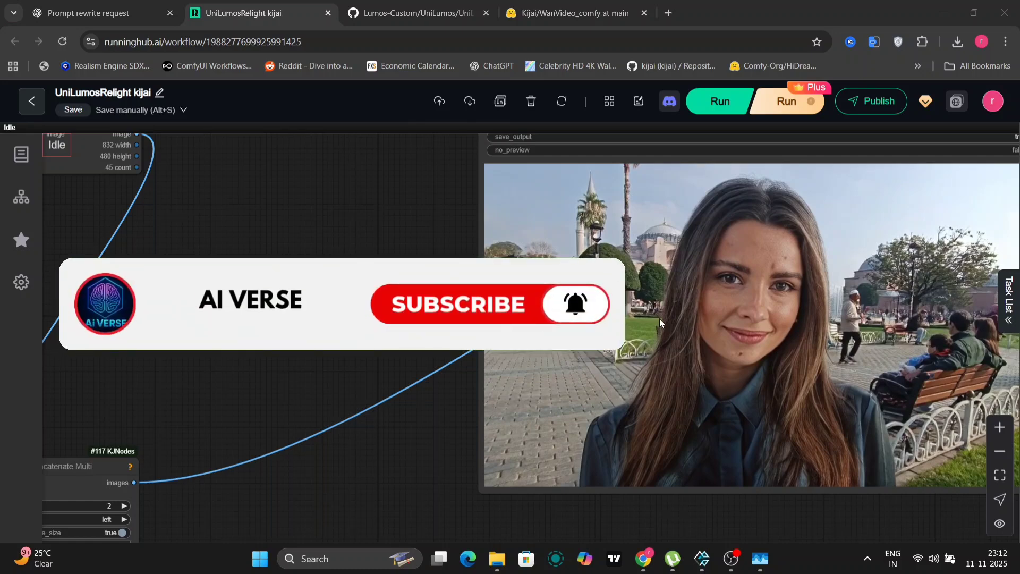
{"action": "mouse_move", "coordinate": [507, 338]}
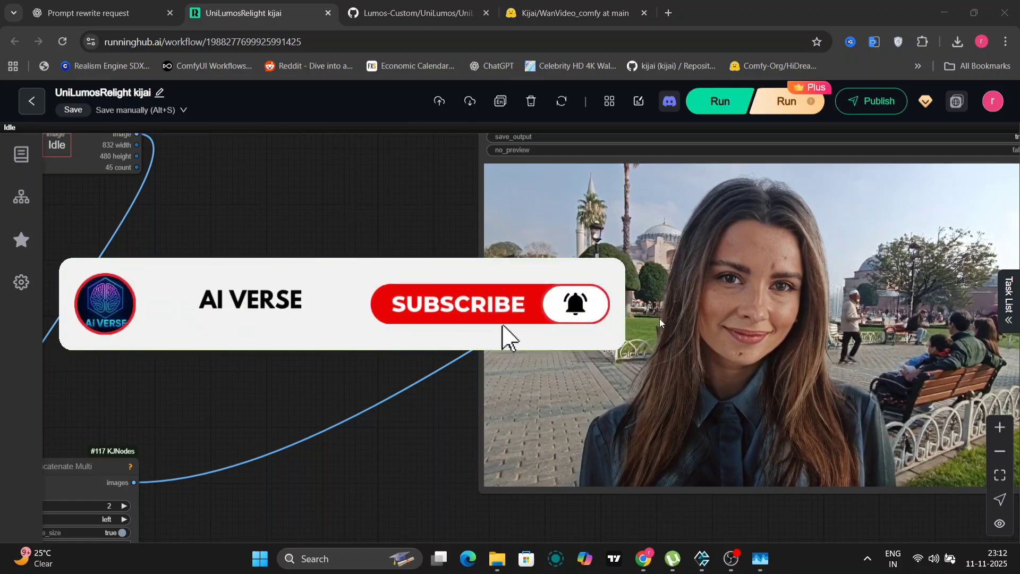